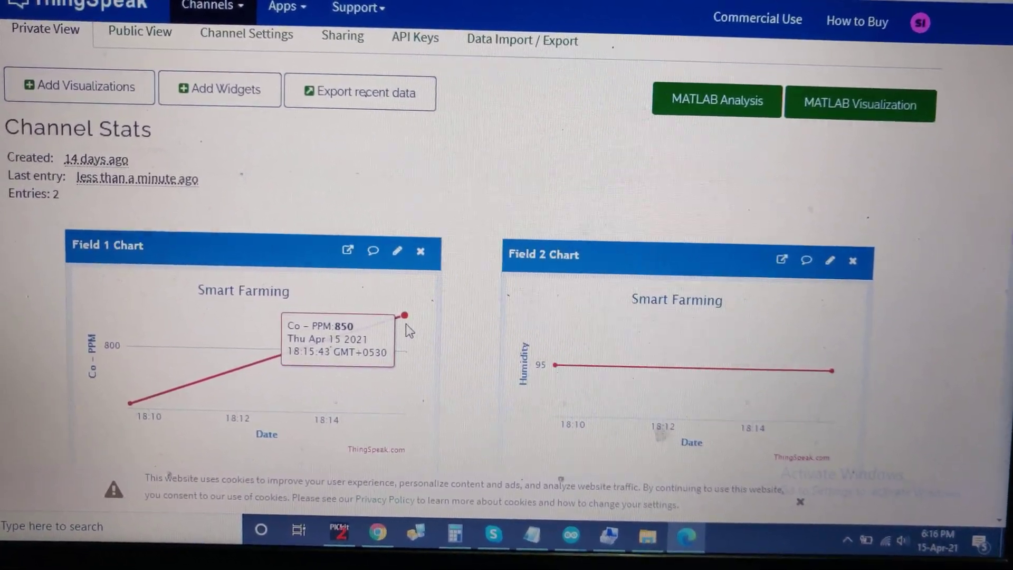
# Step: Scroll through the Field 1–5 charts to watch new readings arrive near 18:16
pyautogui.scroll(-3)
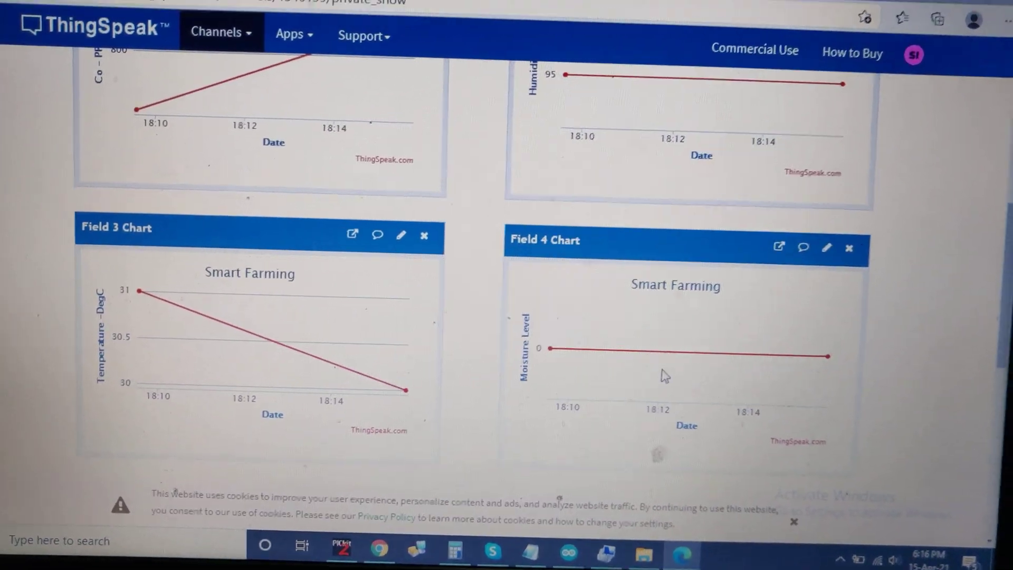
pyautogui.scroll(-3)
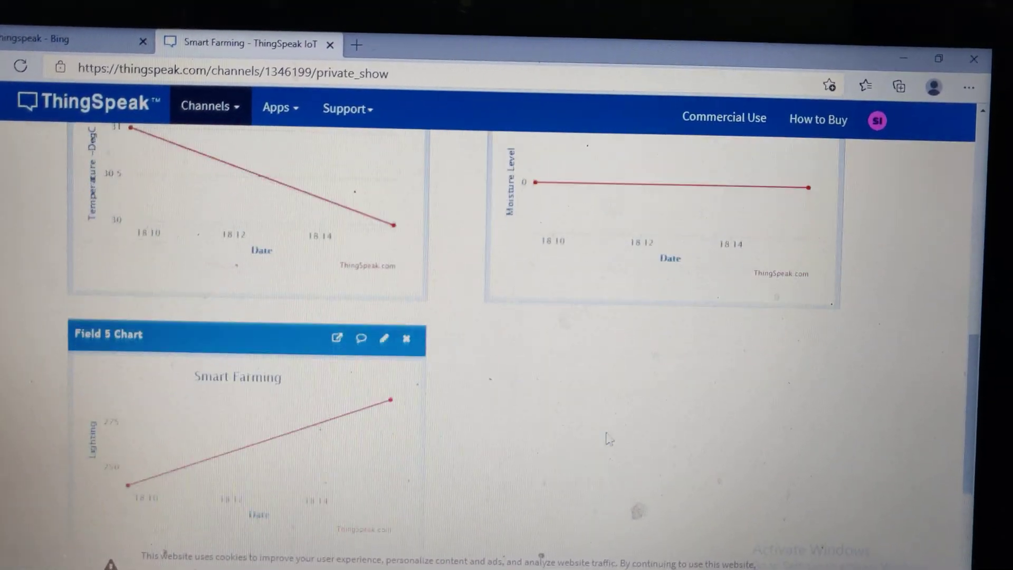
pyautogui.moveTo(390, 390)
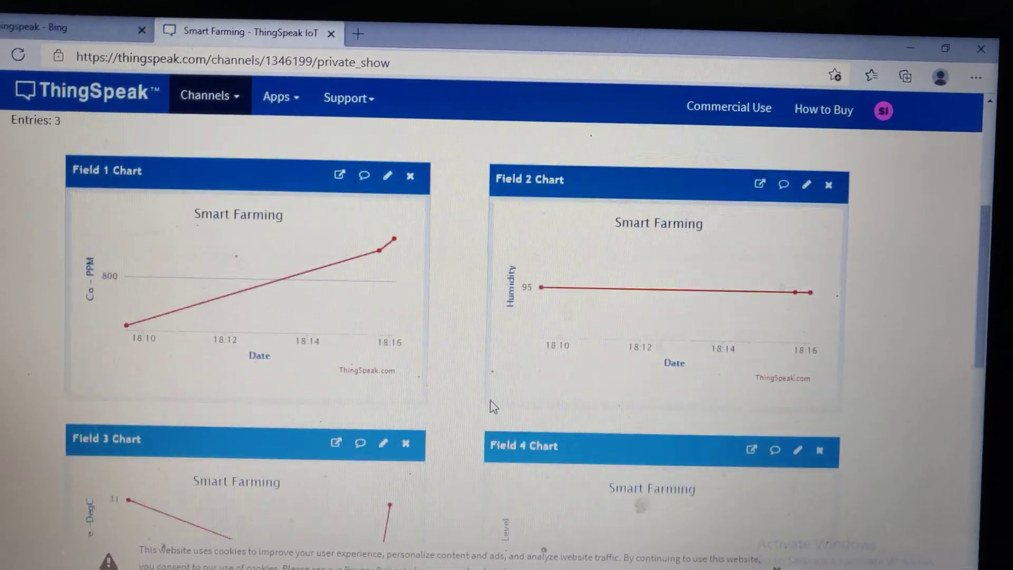
pyautogui.moveTo(388, 250)
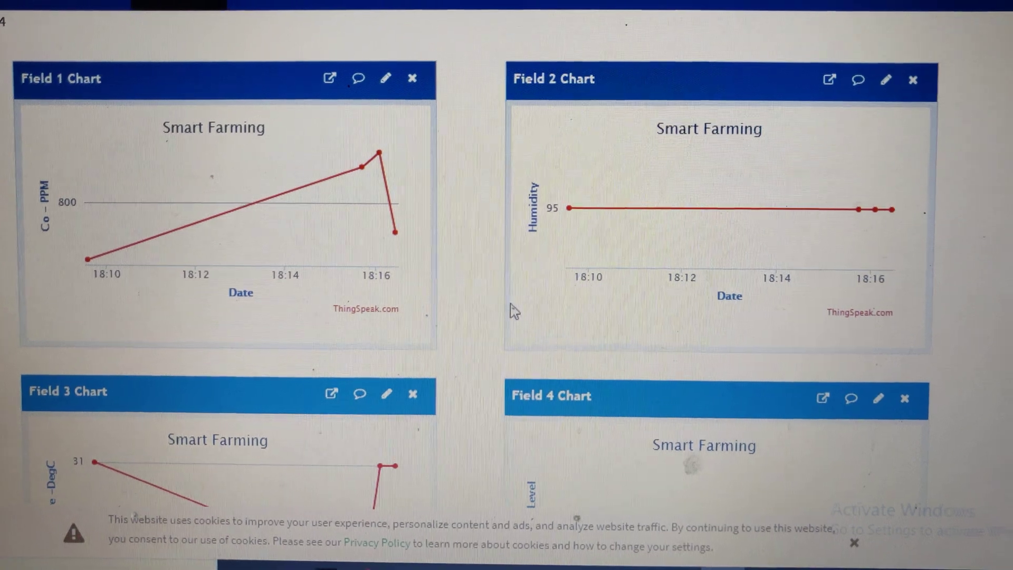
pyautogui.scroll(-3)
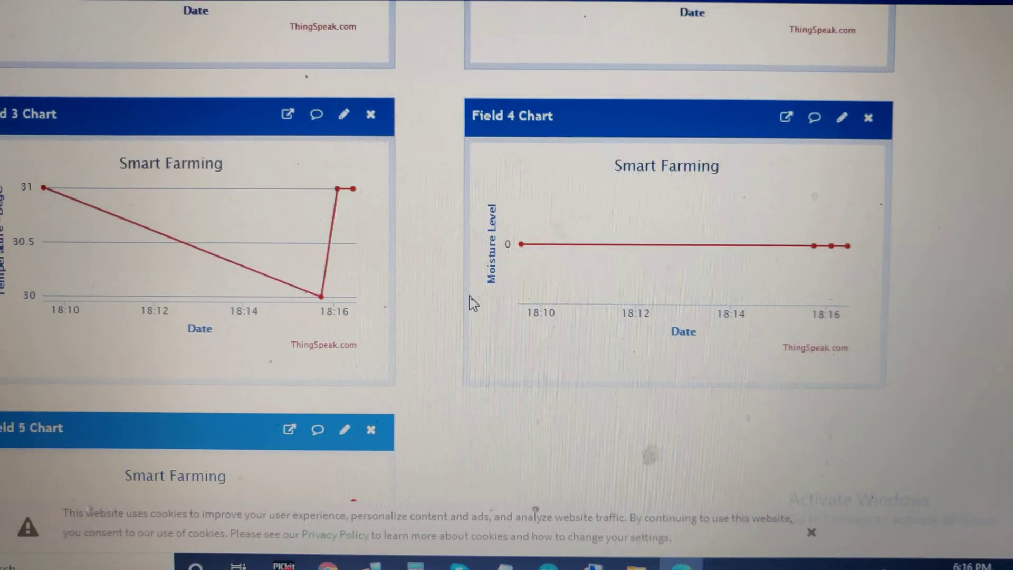
pyautogui.scroll(-3)
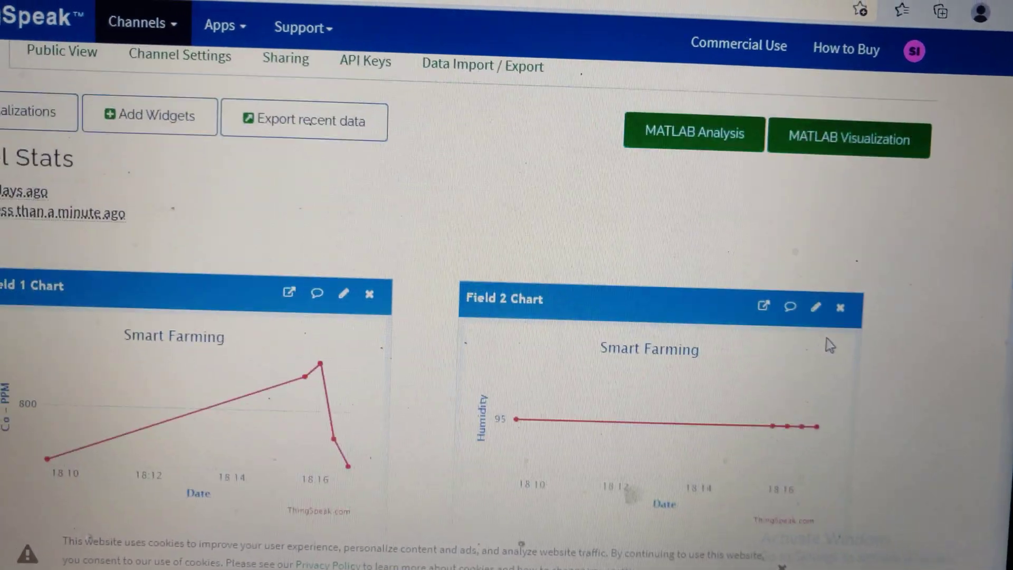
pyautogui.scroll(-3)
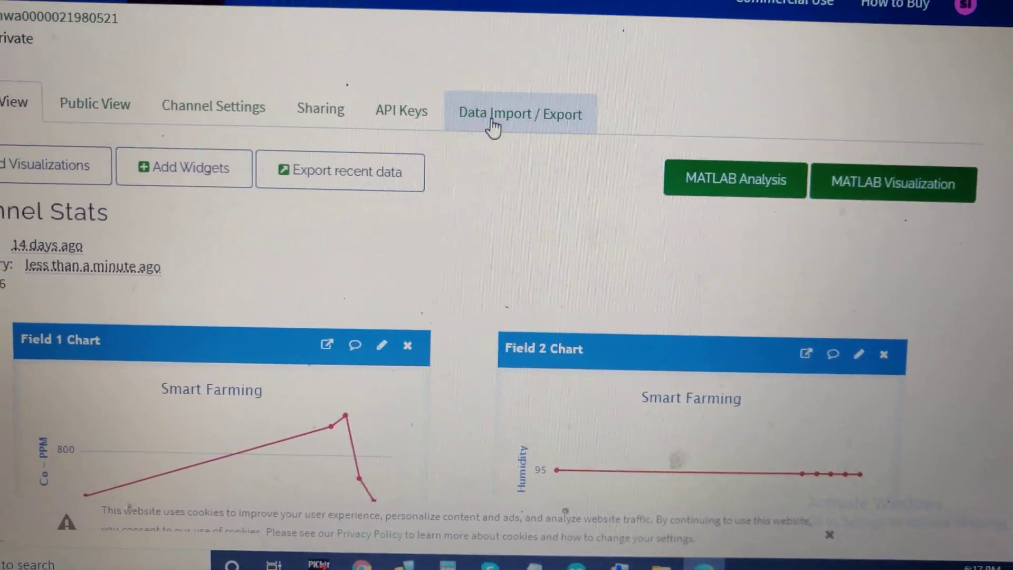
# Step: Export all of the Smart Farming channel's feeds as a CSV download
pyautogui.click(519, 113)
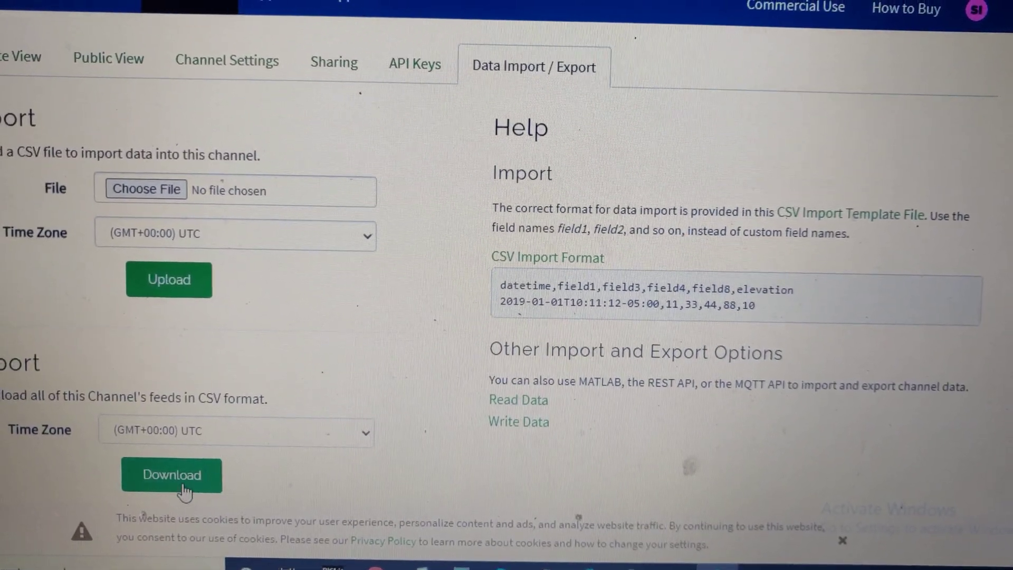
pyautogui.click(171, 475)
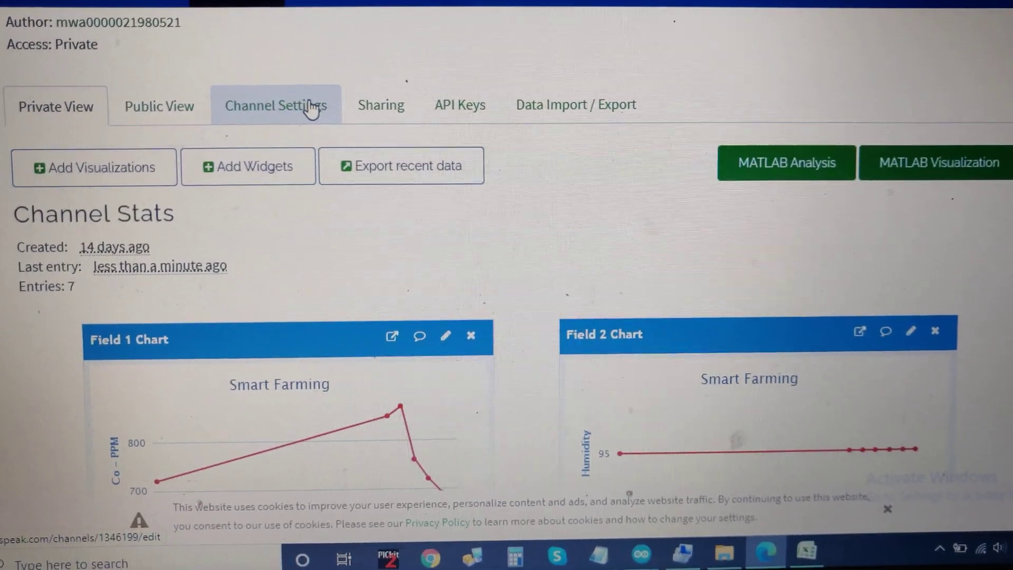
# Step: Clear all Smart Farming feed data from Channel Settings and return to Private View
pyautogui.click(276, 104)
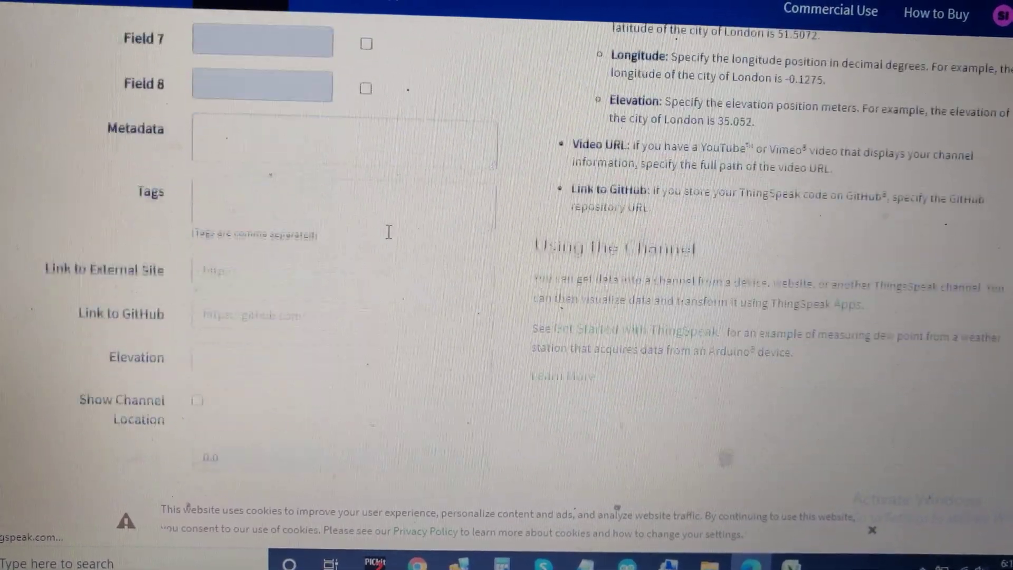
pyautogui.scroll(-3)
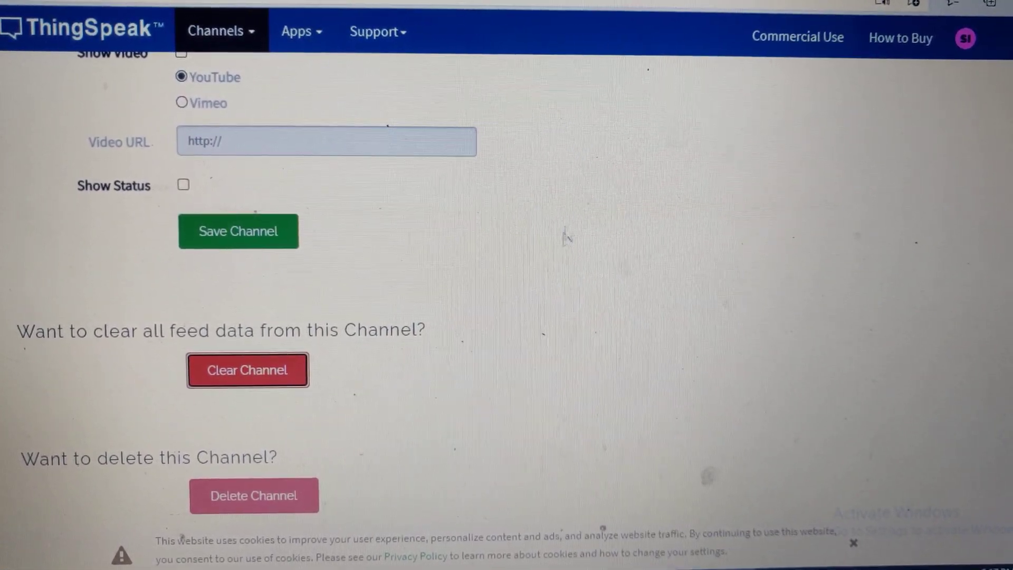
pyautogui.click(248, 371)
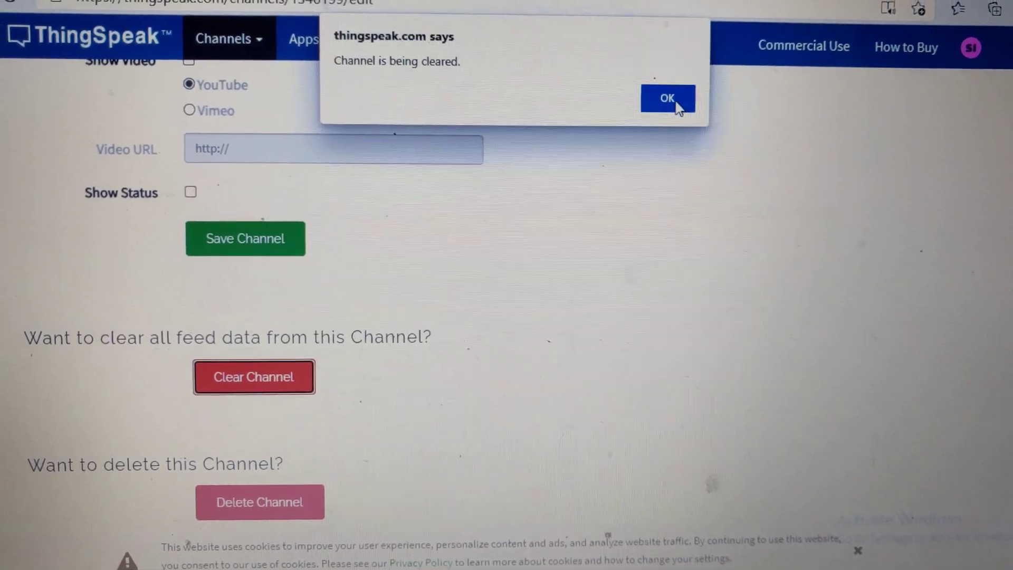
pyautogui.click(667, 98)
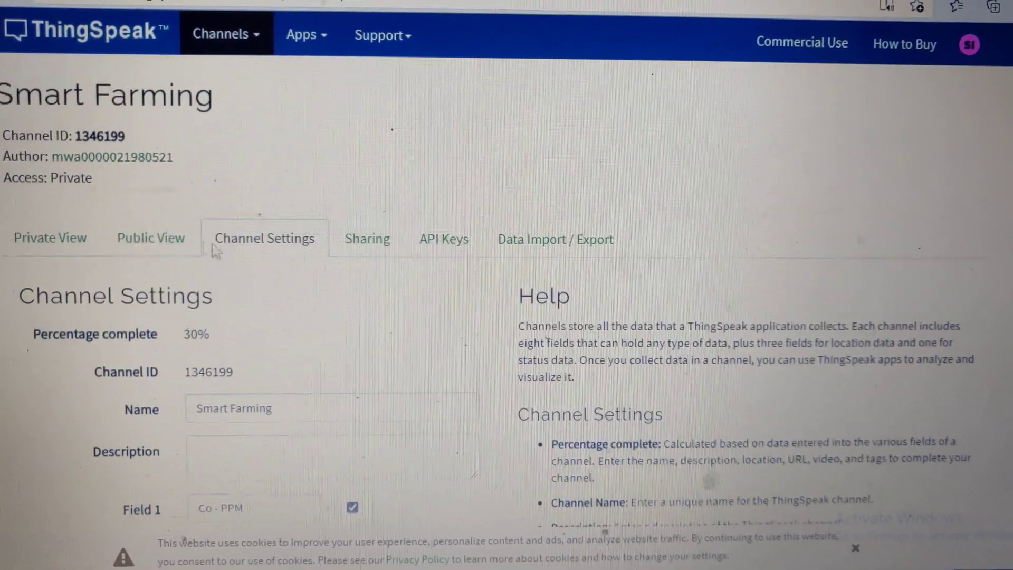
pyautogui.click(50, 237)
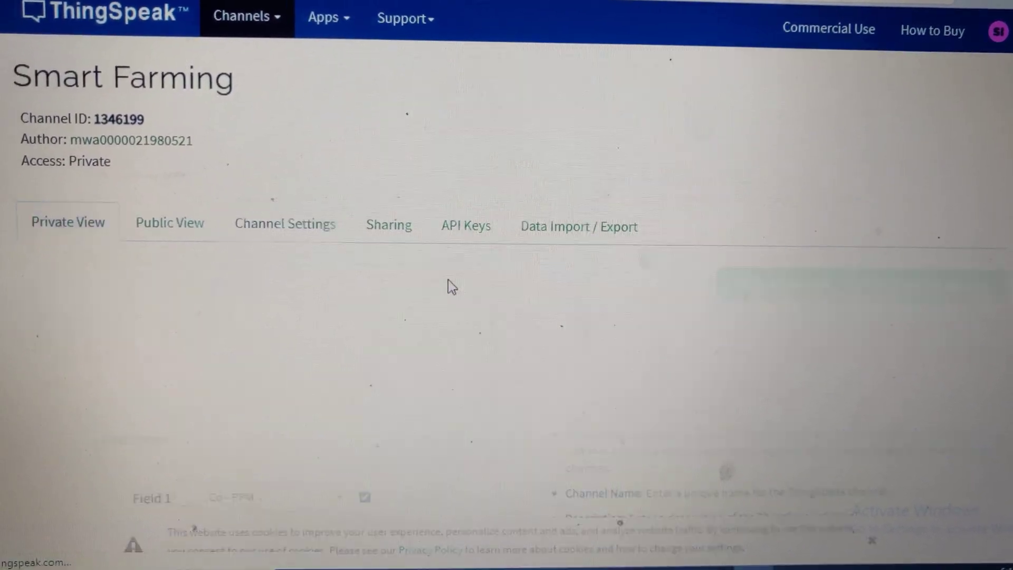